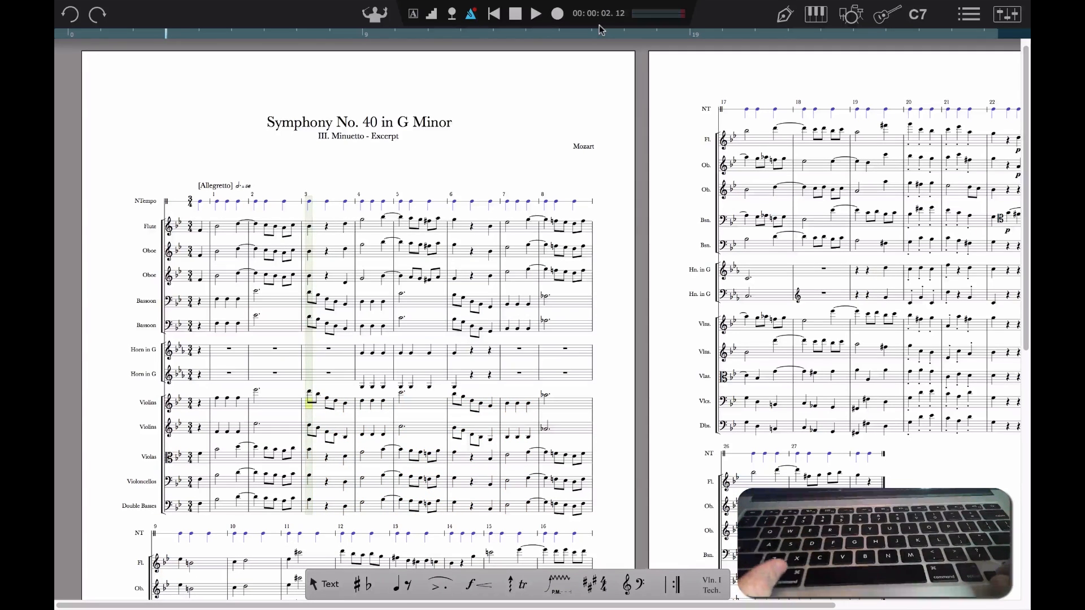
# Step: Start a new untitled score containing a single Flute staff
pyautogui.press('cmd+a')
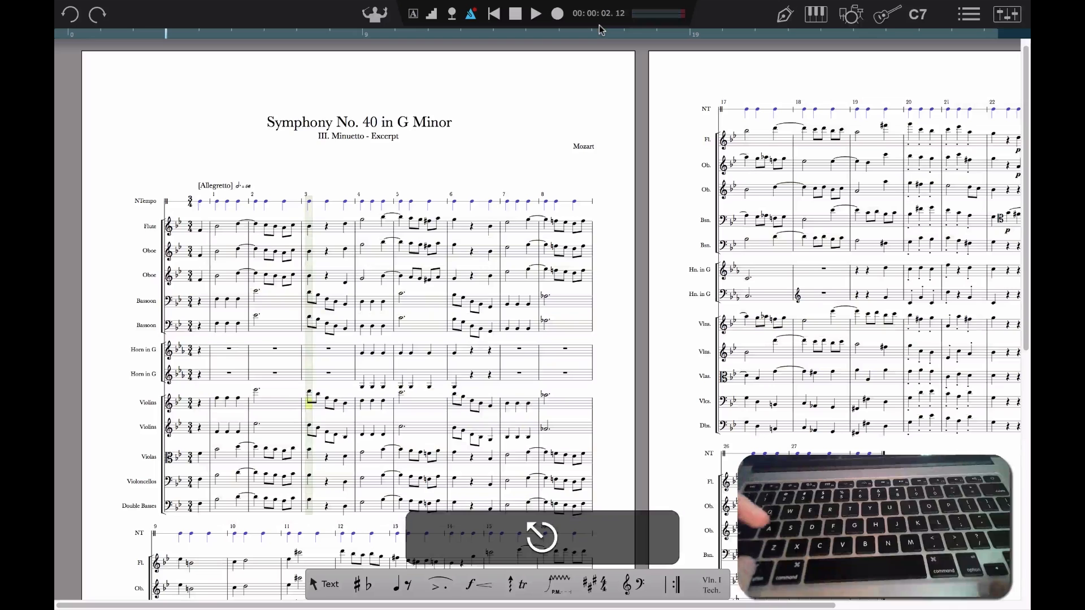
pyautogui.click(327, 403)
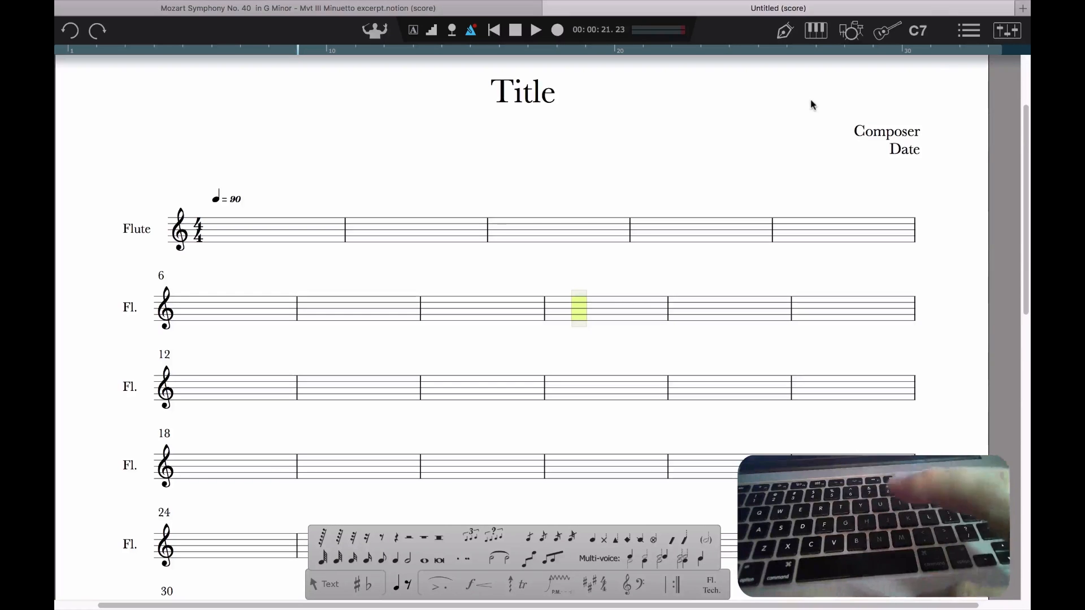
pyautogui.moveTo(765, 182)
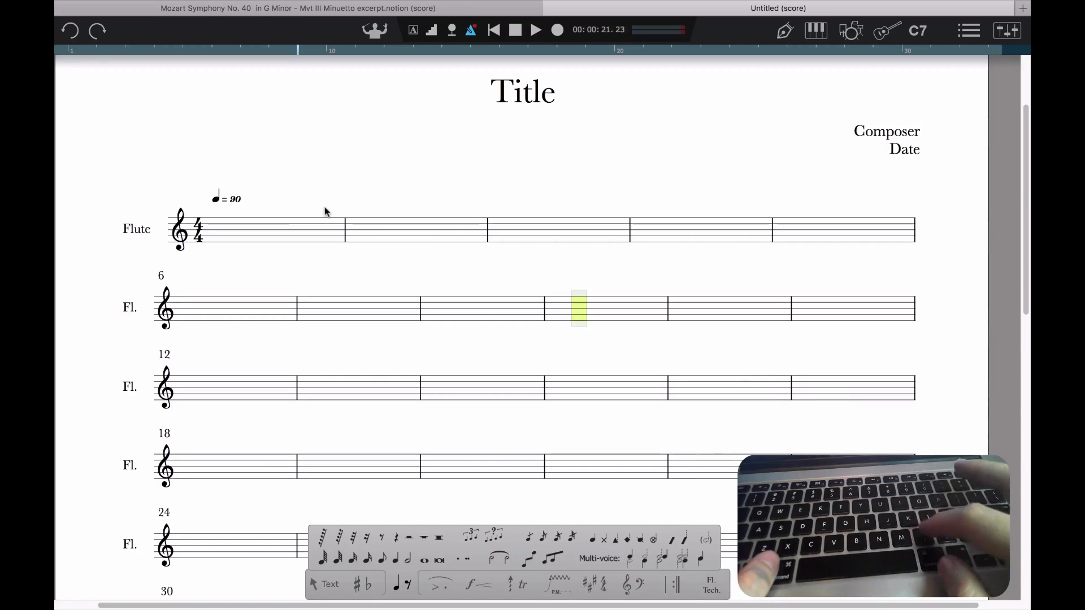
# Step: Confirm in Preferences that step entry uses the QWERTY keyboard
pyautogui.press('cmd+,')
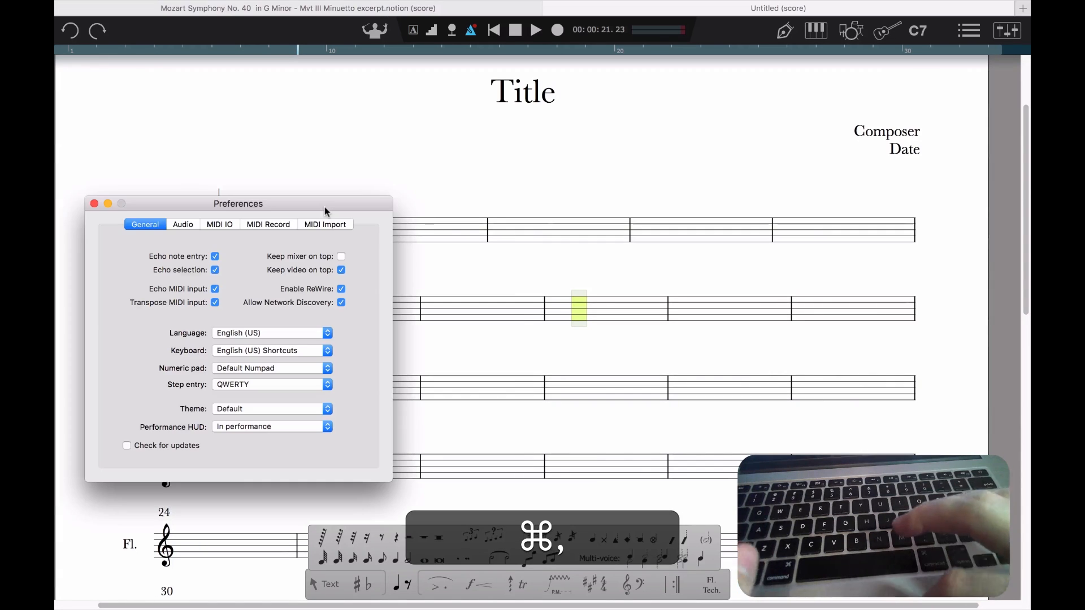
pyautogui.click(273, 384)
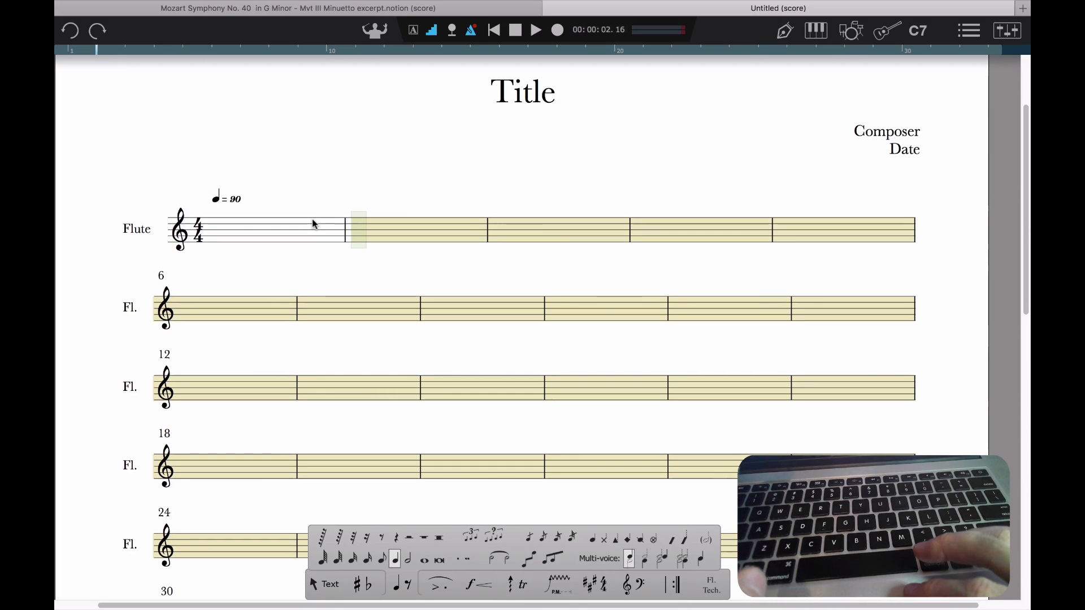
pyautogui.moveTo(381, 558)
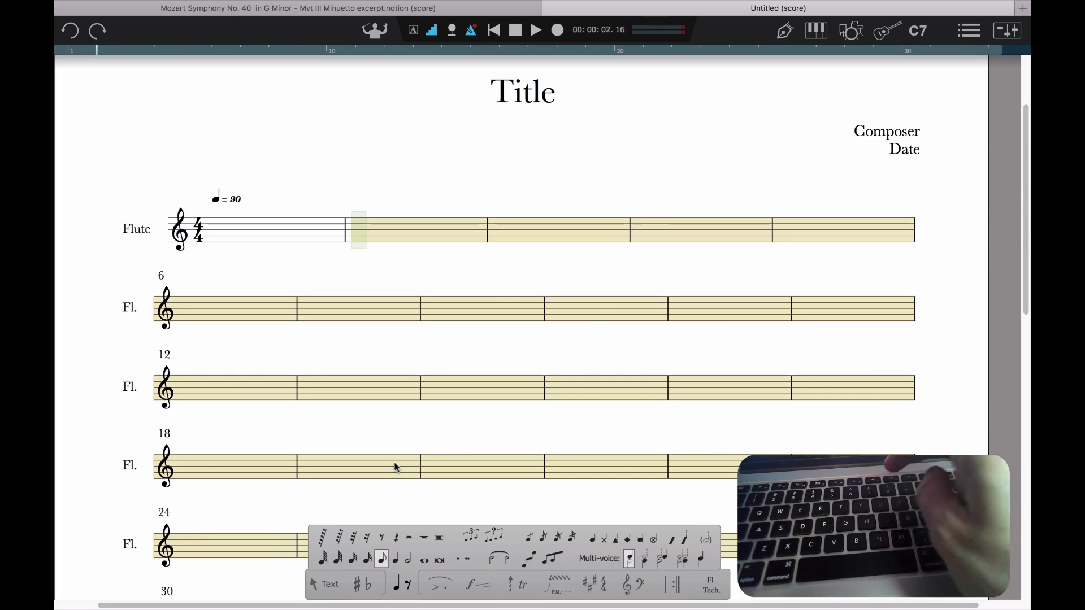
# Step: Enter eighth-note runs in step-time into the flute's measures 2 and 3
pyautogui.press('7')
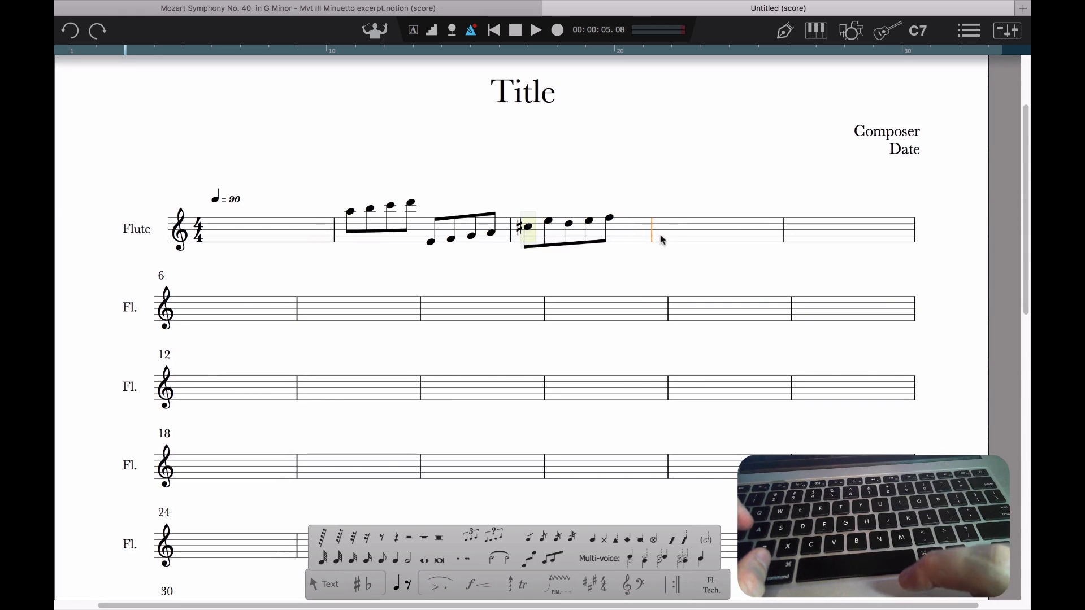
pyautogui.press('cmd+e')
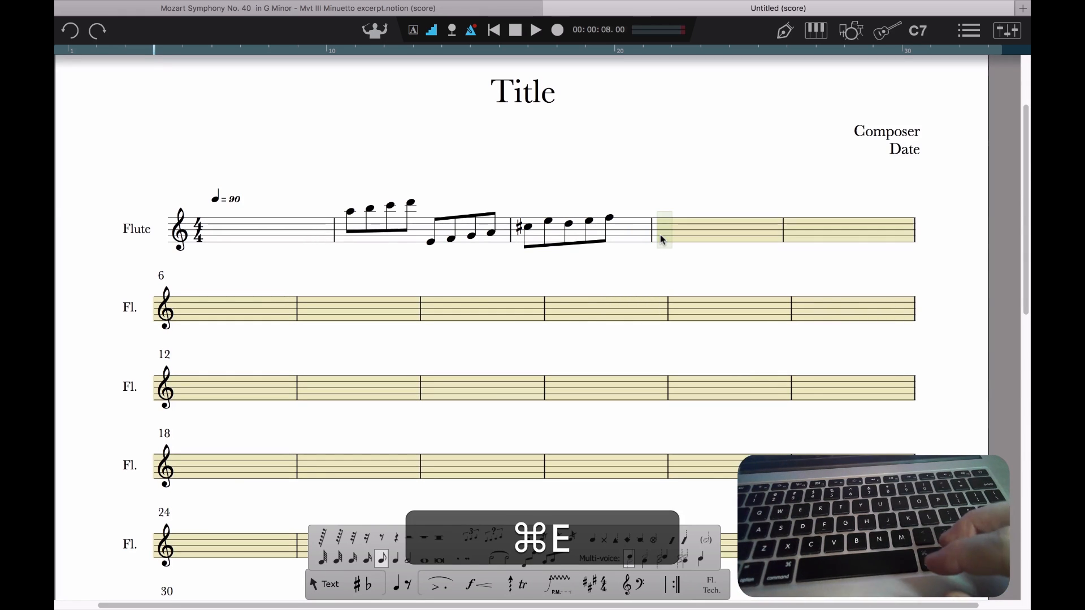
pyautogui.press('8')
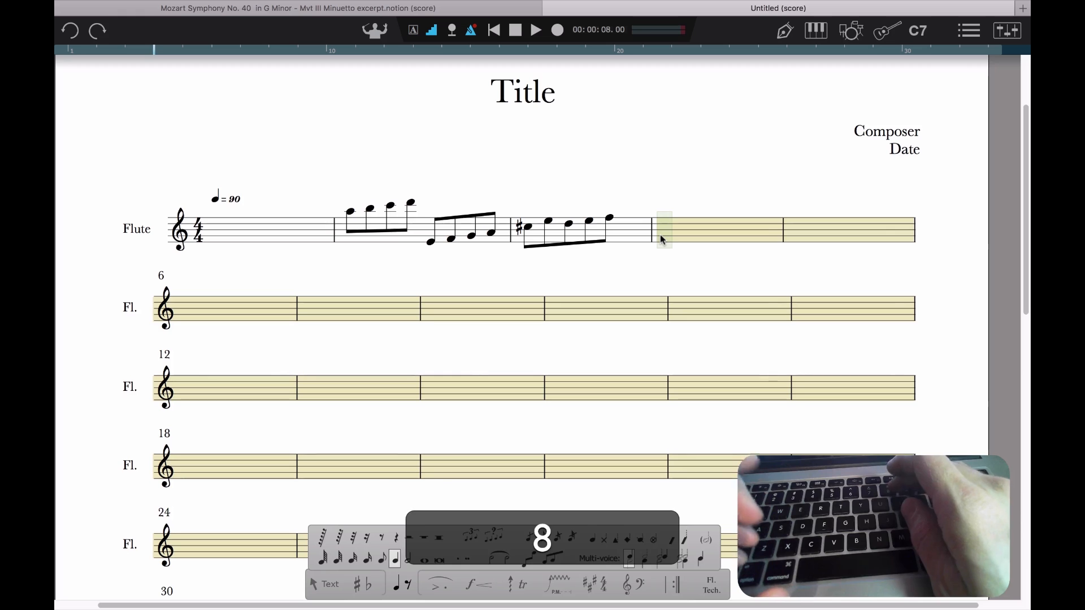